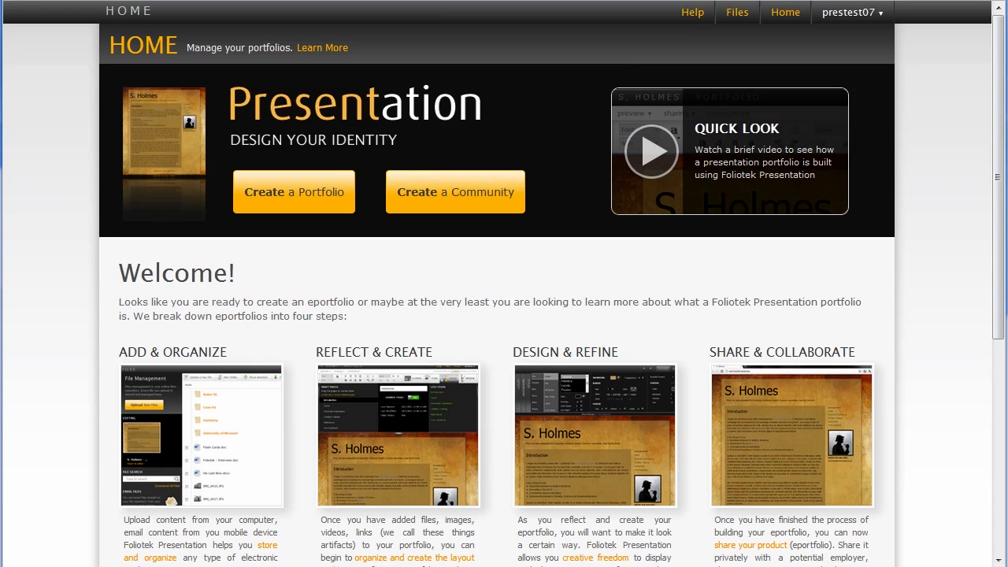
pyautogui.moveTo(977, 246)
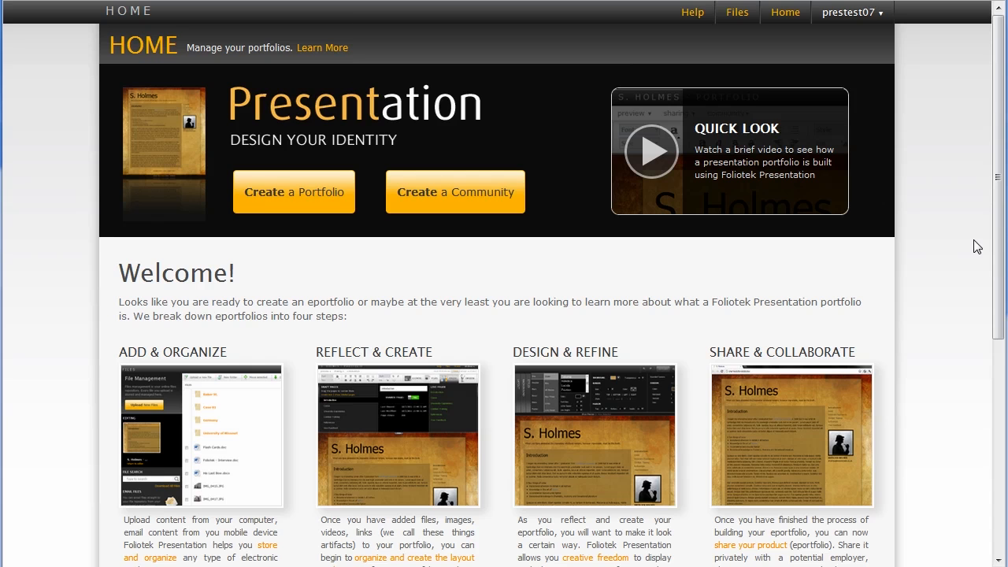
# Step: Start creating a new portfolio from the Home page
pyautogui.scroll(-3)
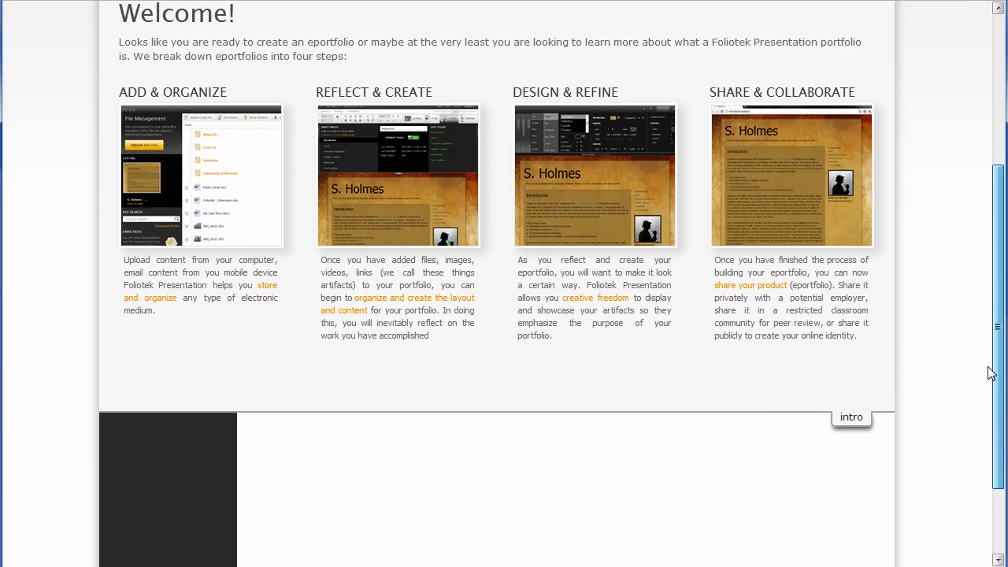
pyautogui.scroll(-3)
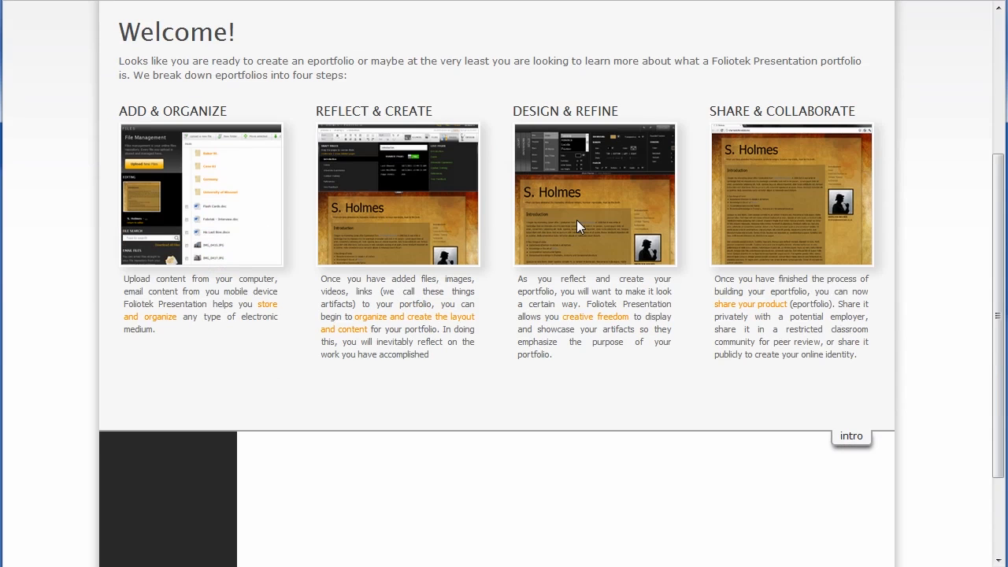
pyautogui.moveTo(740, 214)
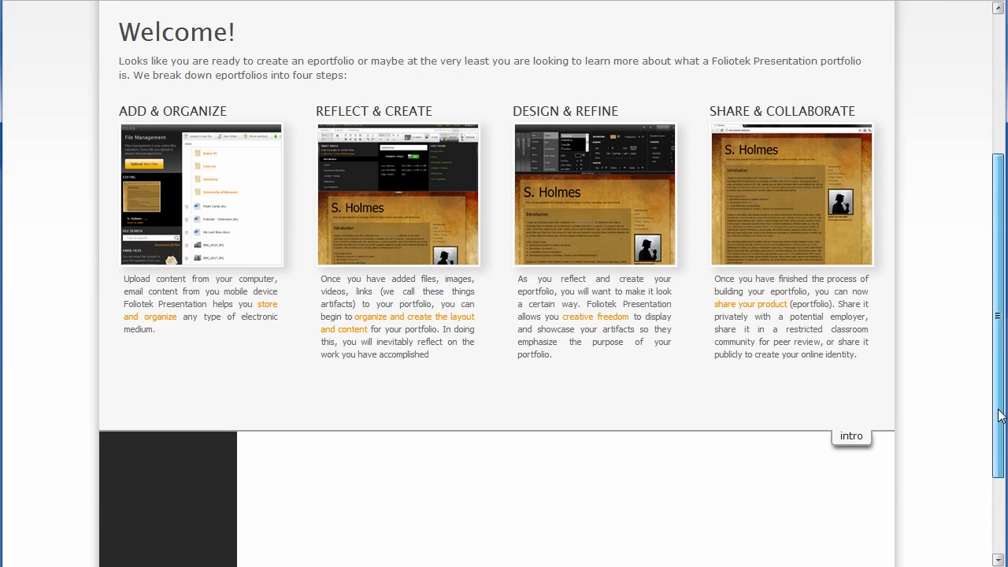
pyautogui.scroll(3)
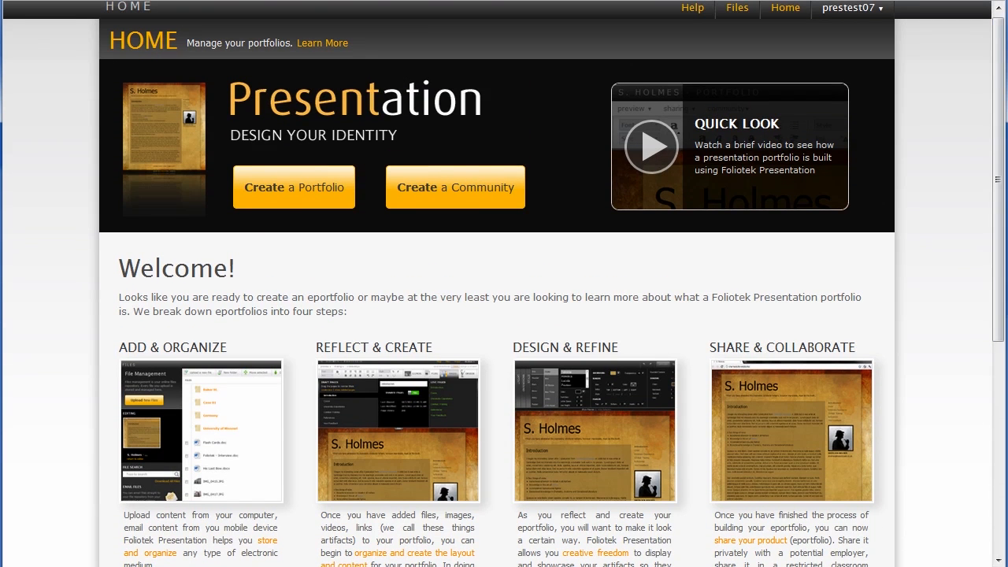
pyautogui.moveTo(175, 195)
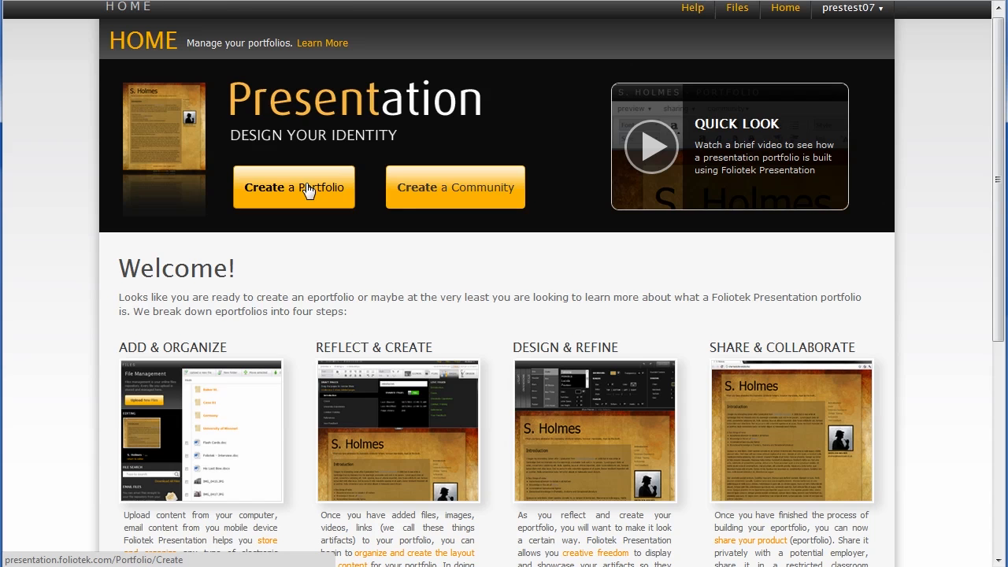
pyautogui.click(294, 186)
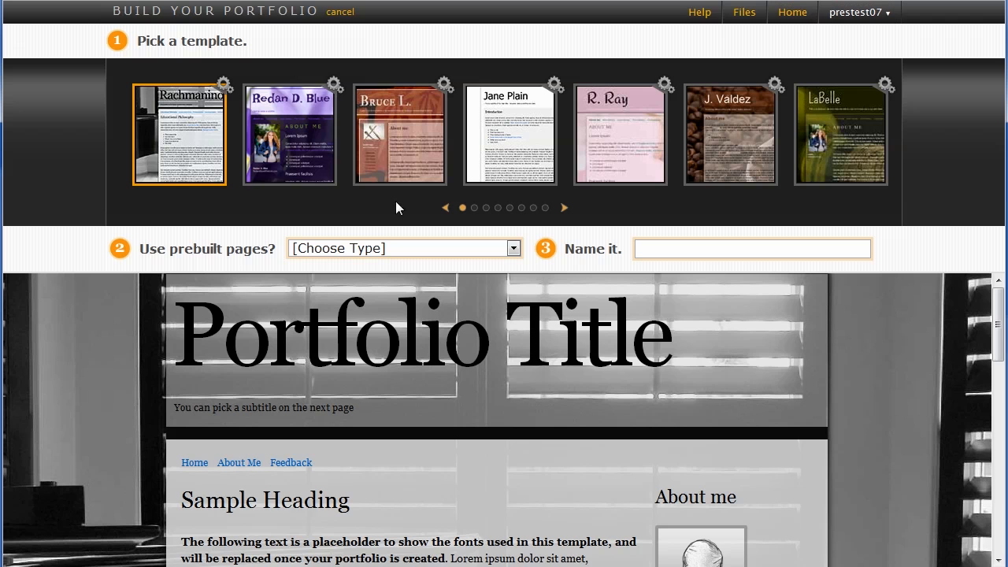
# Step: Browse the template carousel, previewing Redan D. Blue and Bruce L., and choose the J. Valdez template
pyautogui.click(486, 208)
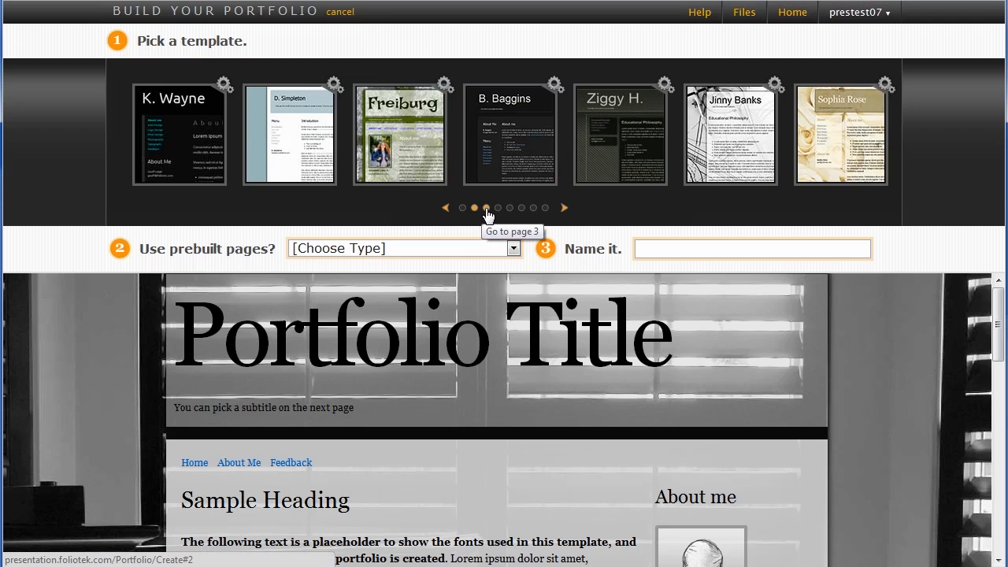
pyautogui.click(445, 207)
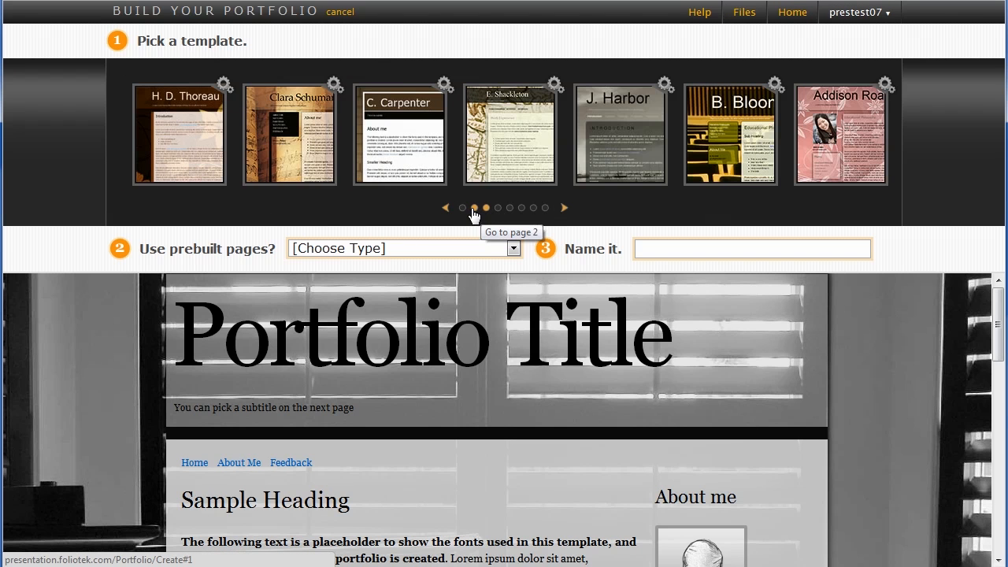
pyautogui.click(463, 208)
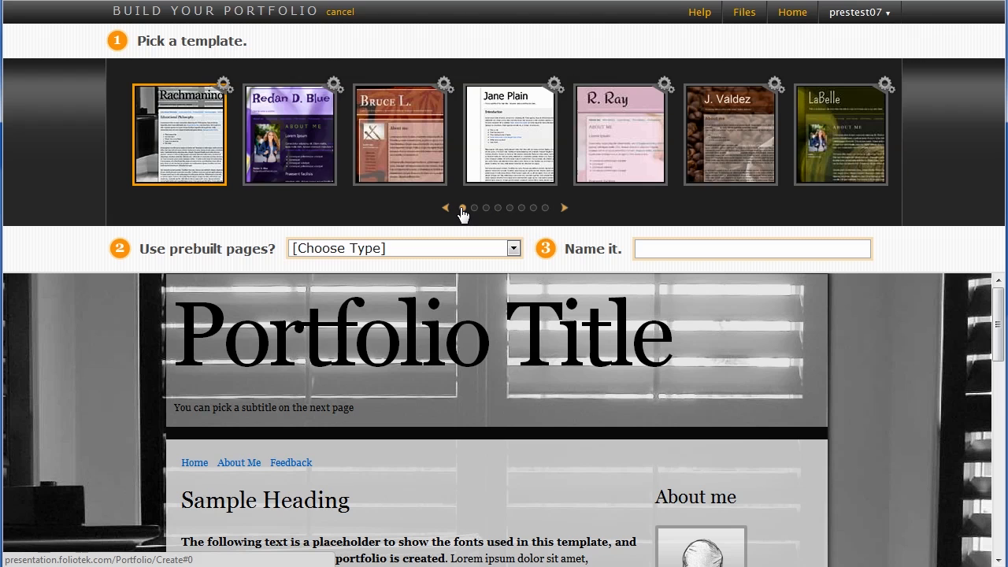
pyautogui.click(289, 133)
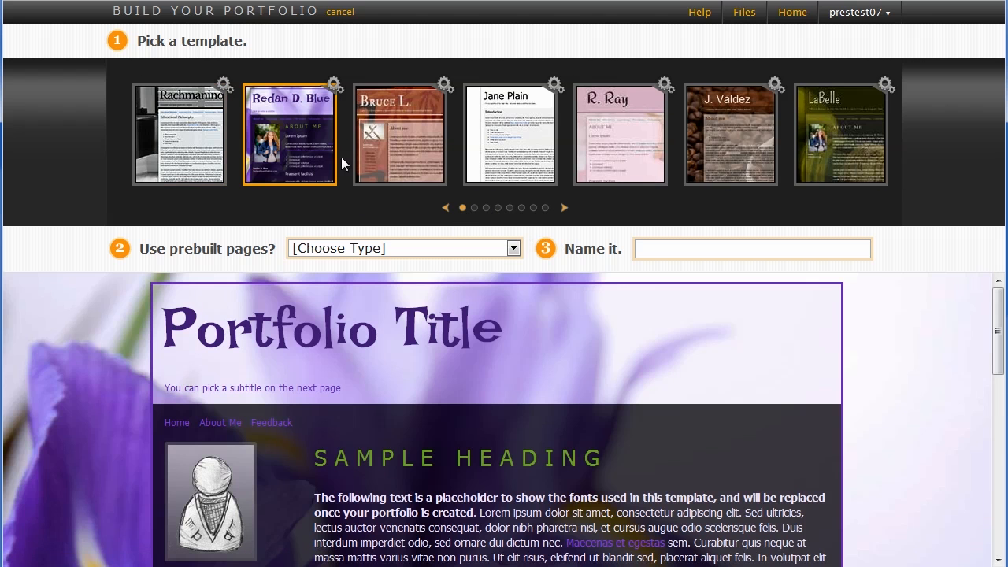
pyautogui.click(399, 132)
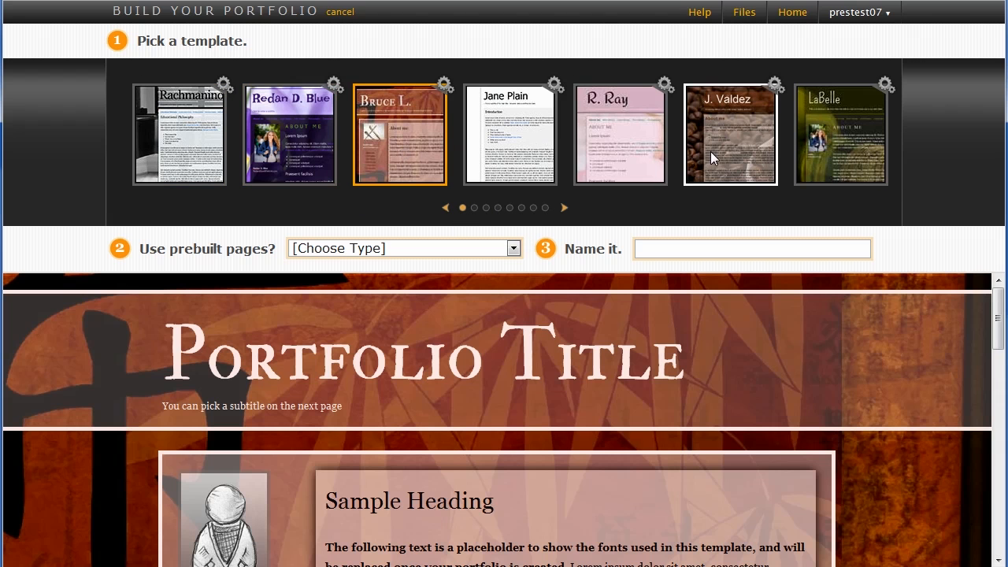
pyautogui.click(731, 133)
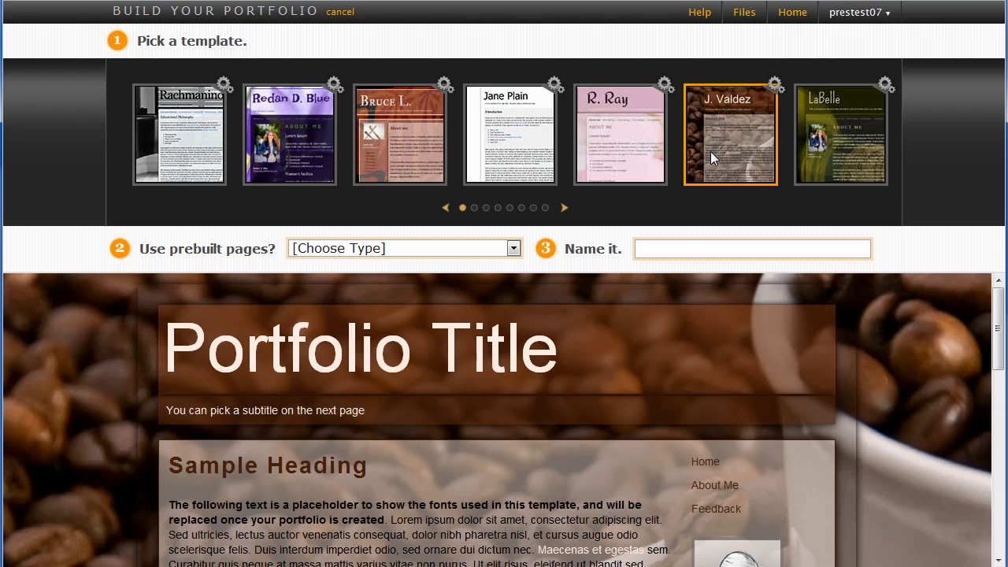
pyautogui.moveTo(575, 237)
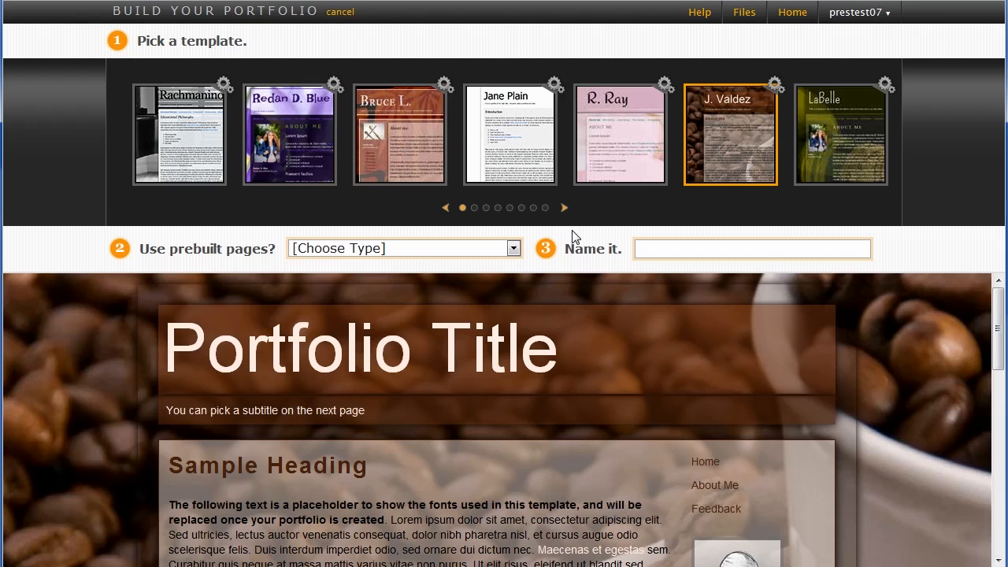
pyautogui.moveTo(131, 251)
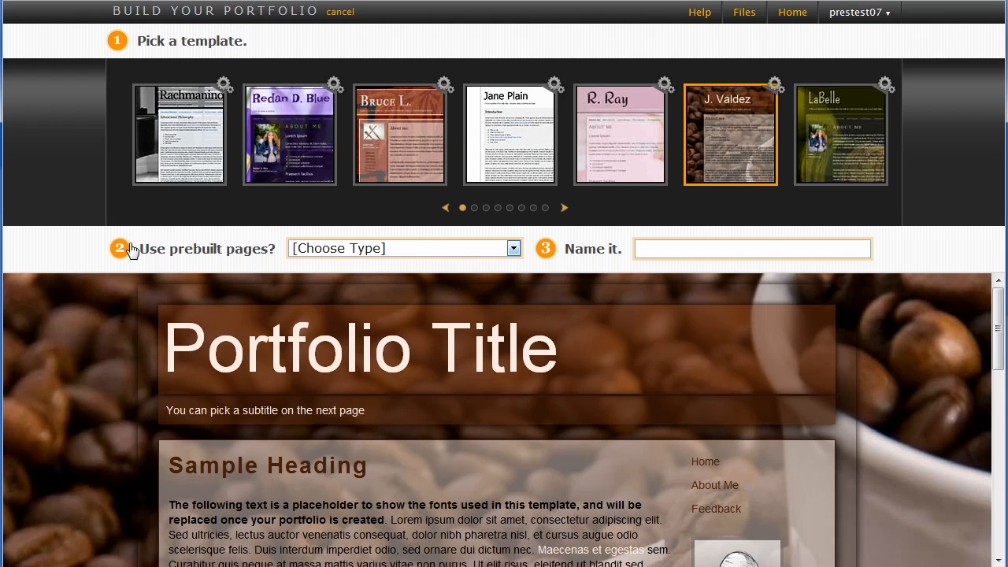
pyautogui.moveTo(266, 263)
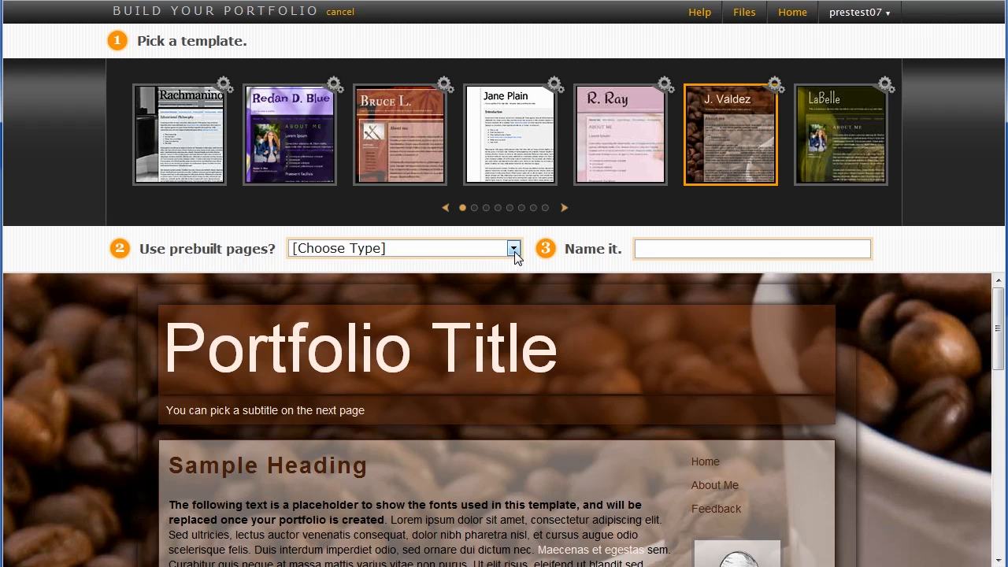
# Step: Name the portfolio 'Graphic Design' with Graphic Design prebuilt pages and create it
pyautogui.click(514, 248)
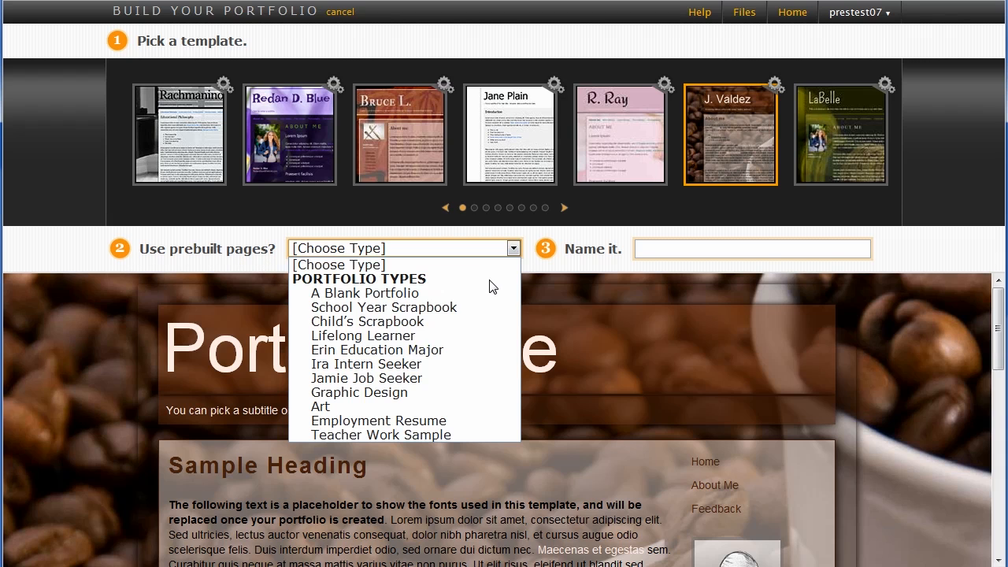
pyautogui.moveTo(367, 378)
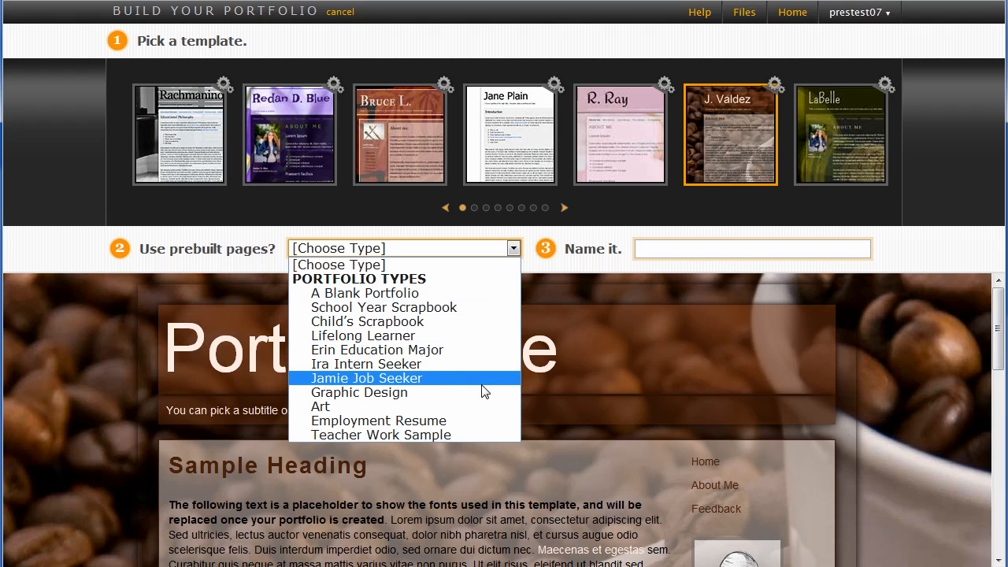
pyautogui.moveTo(483, 341)
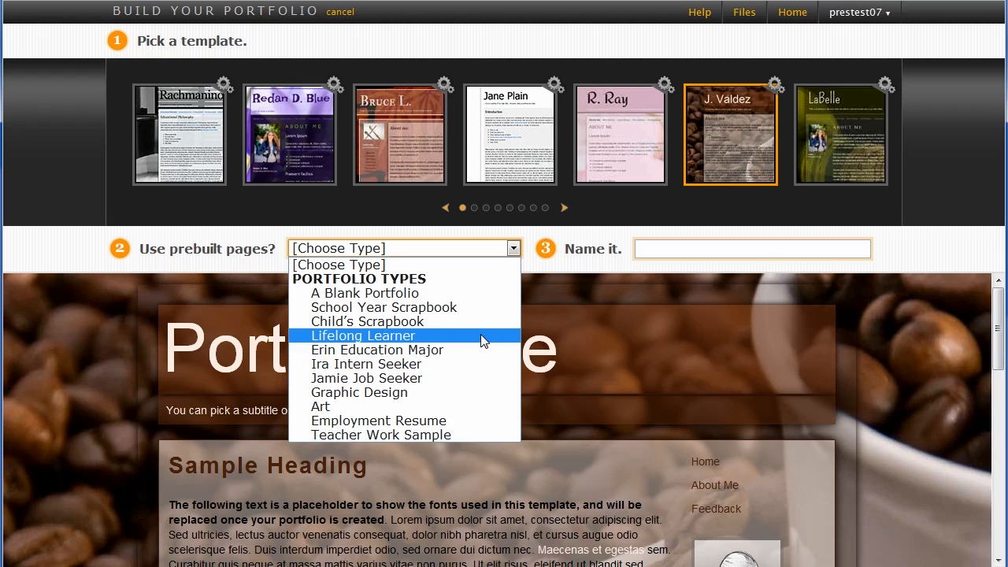
pyautogui.moveTo(482, 392)
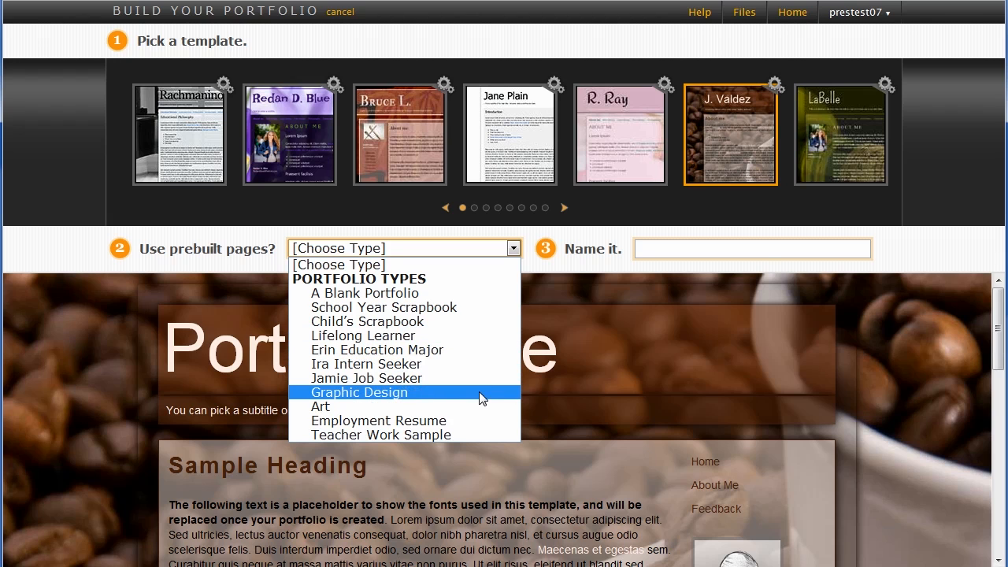
pyautogui.moveTo(483, 302)
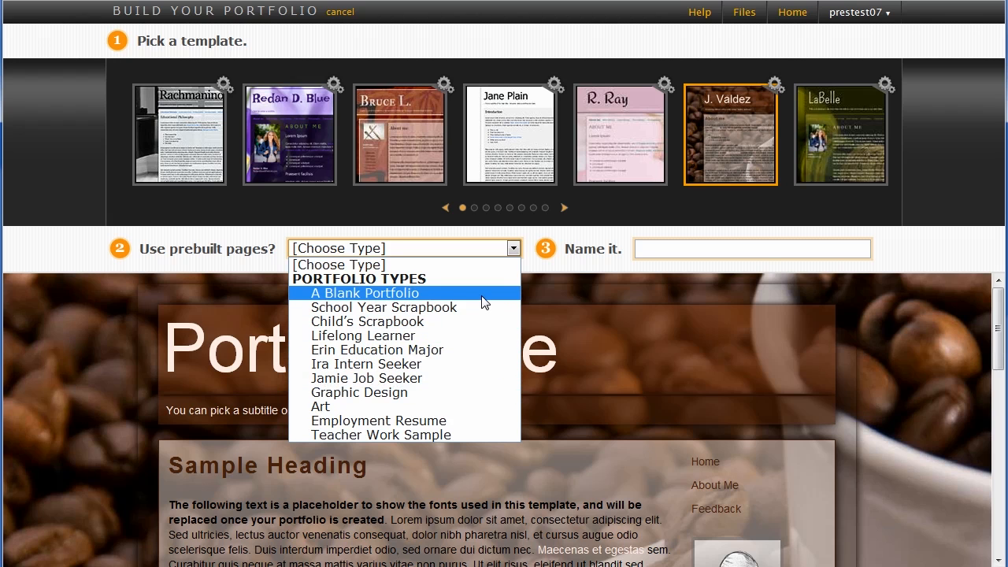
pyautogui.moveTo(485, 406)
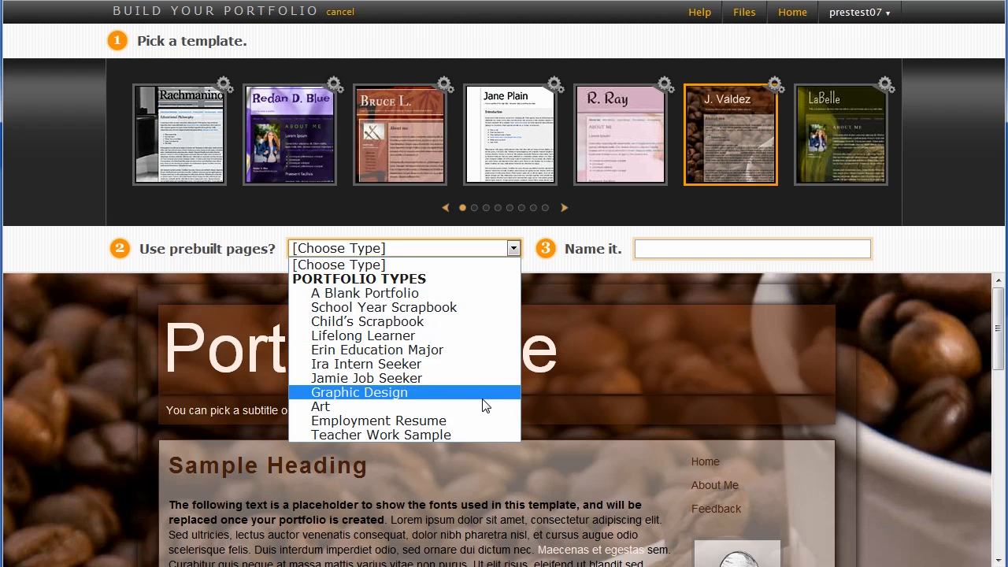
pyautogui.click(359, 392)
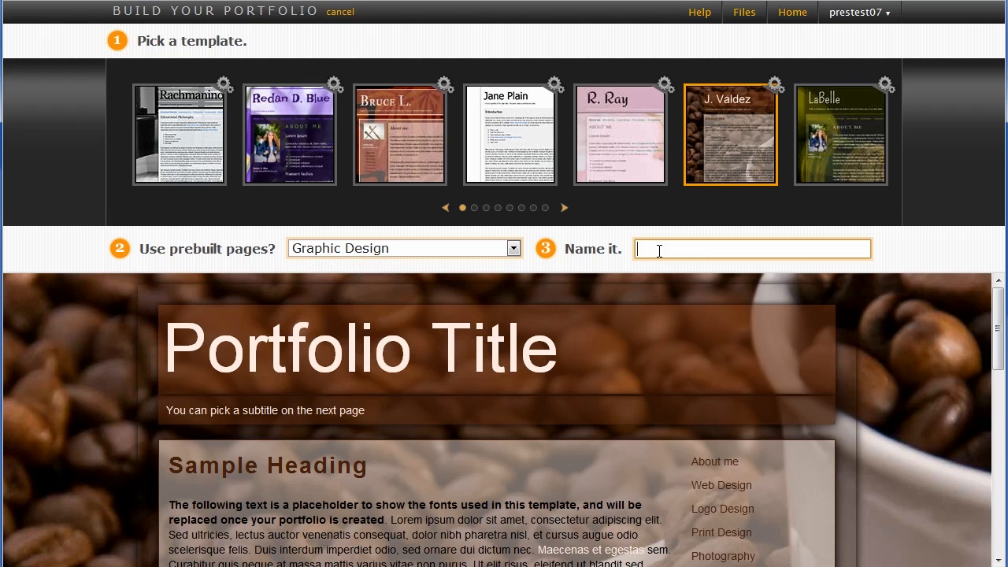
pyautogui.write('G')
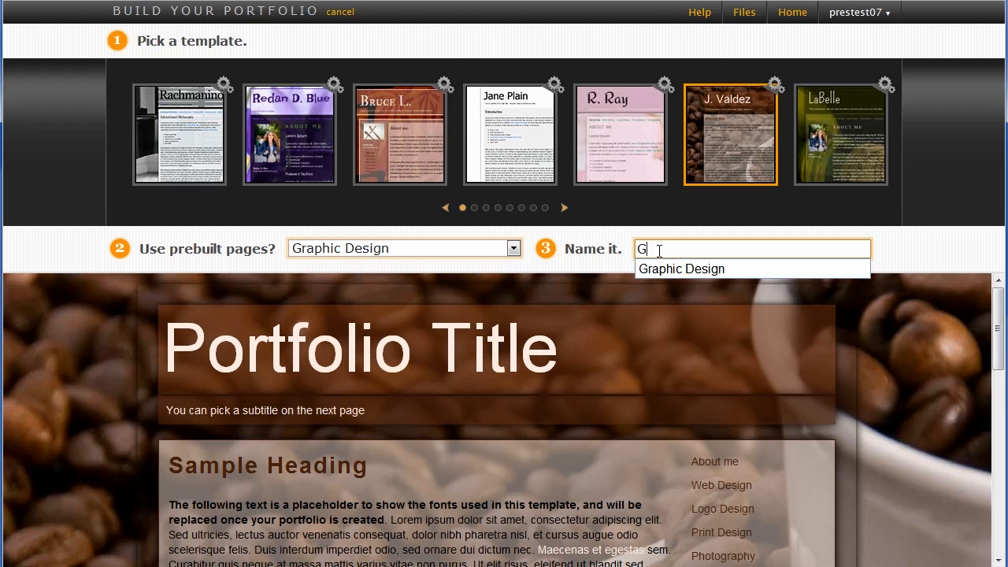
pyautogui.write('raphic D')
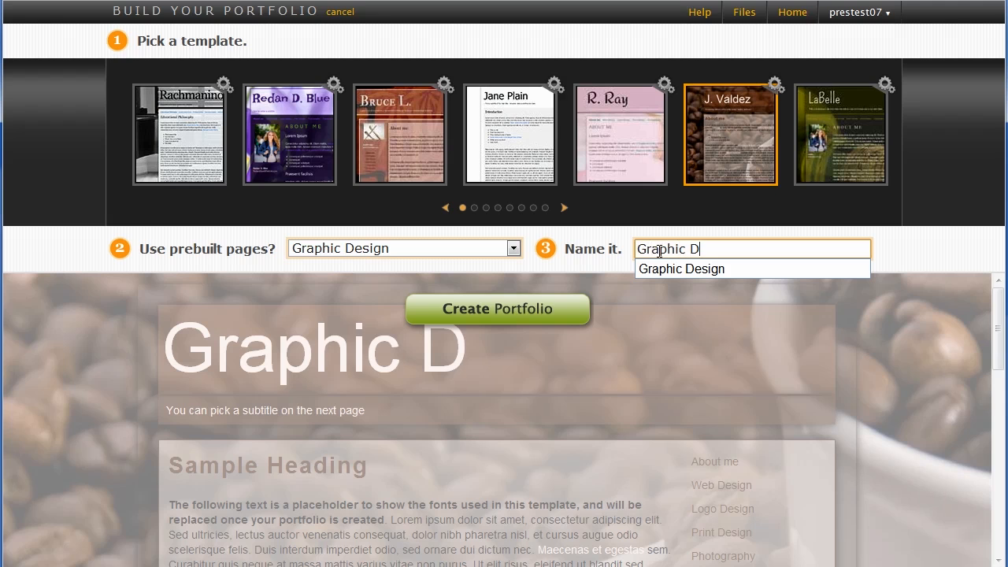
pyautogui.write('esign')
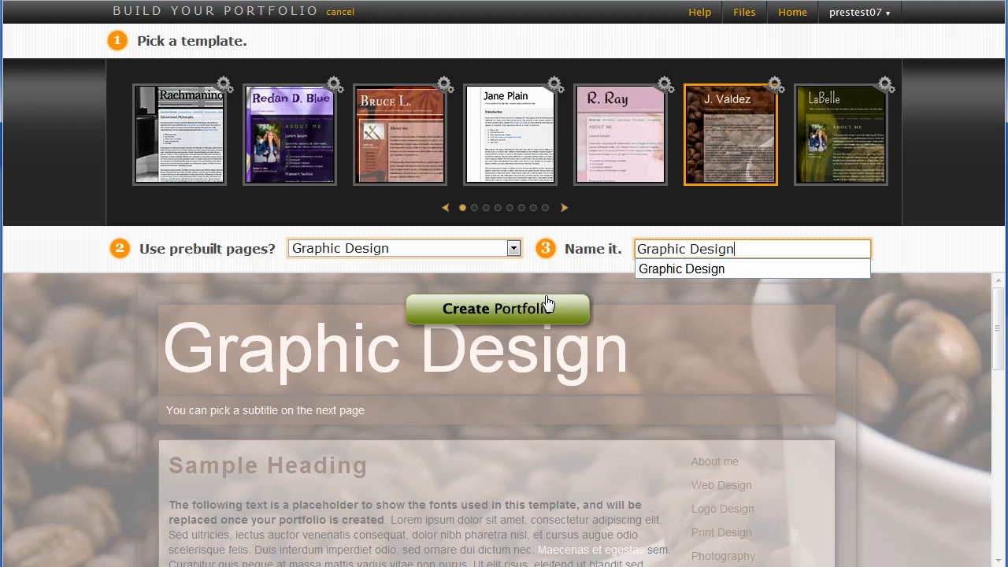
pyautogui.click(497, 308)
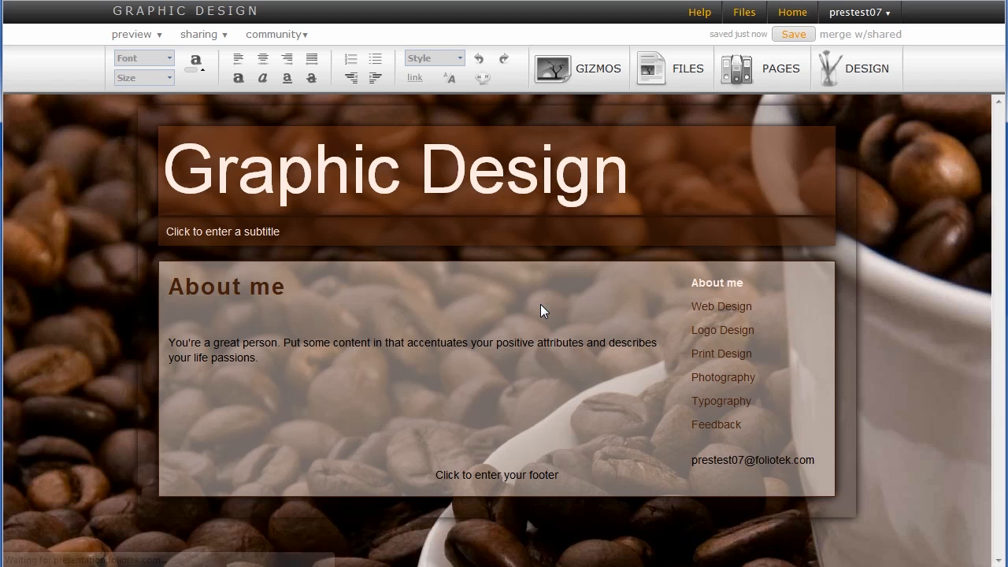
pyautogui.moveTo(393, 430)
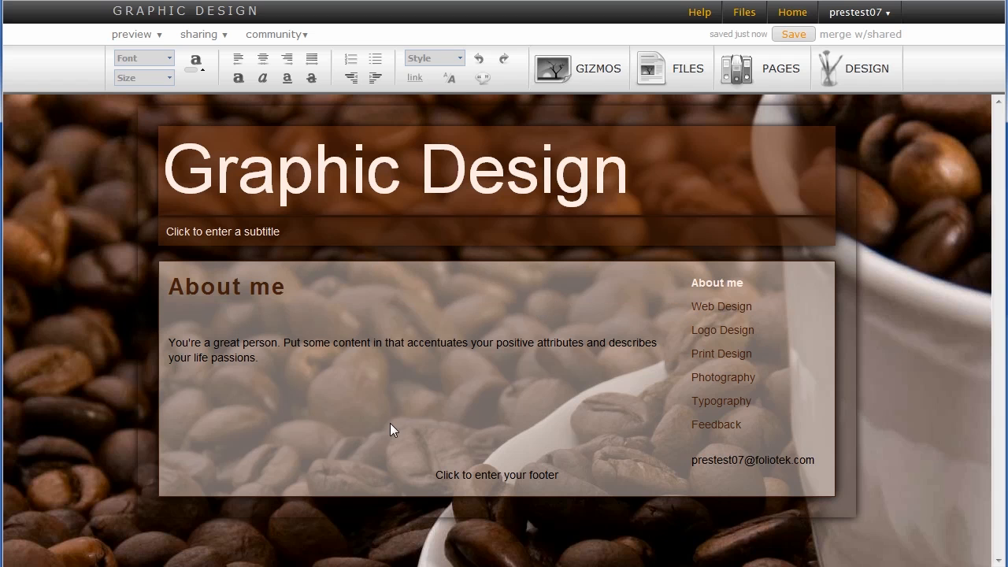
pyautogui.moveTo(115, 288)
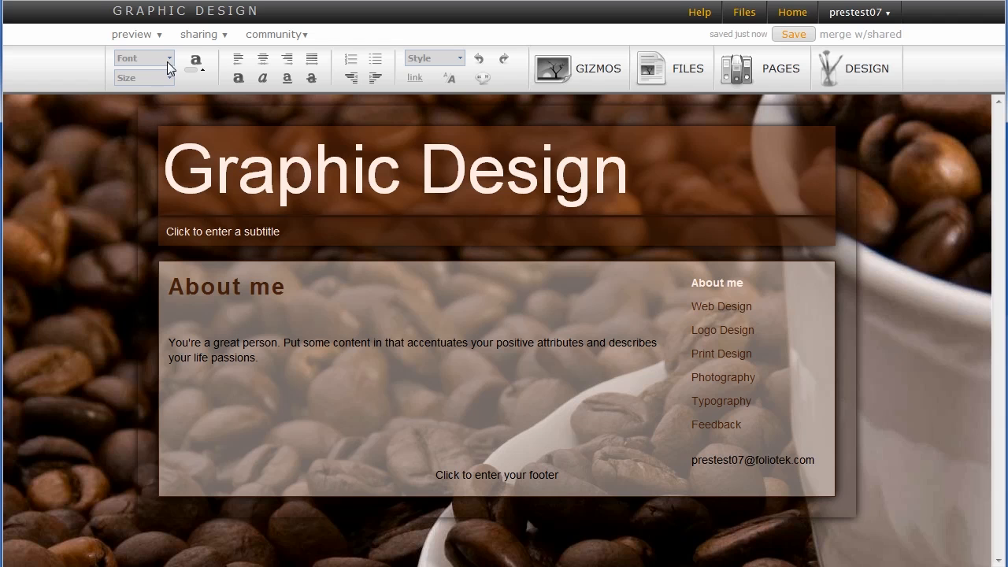
pyautogui.moveTo(262, 60)
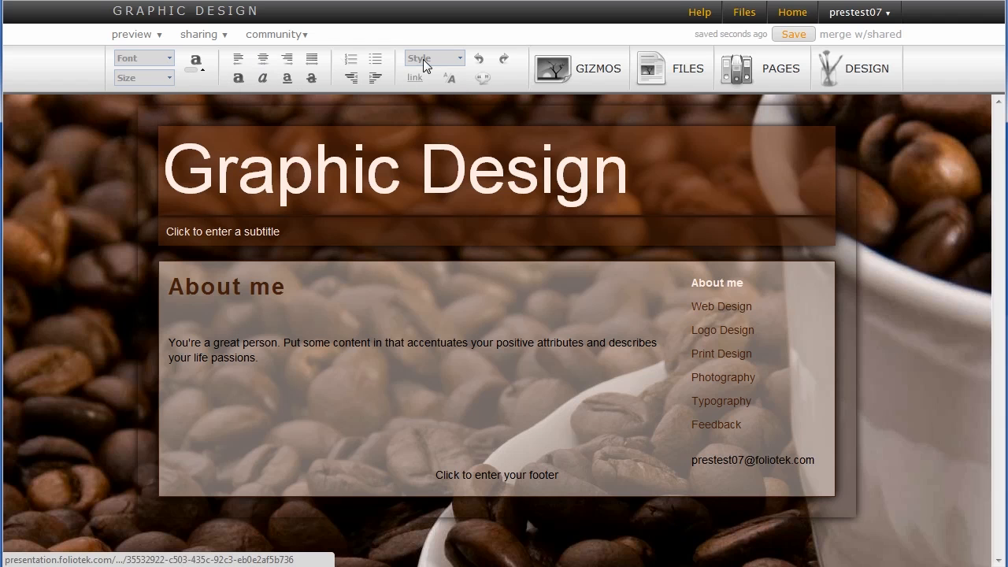
# Step: Look through both pages of available content gizmos, then show the portfolio's page list
pyautogui.click(579, 68)
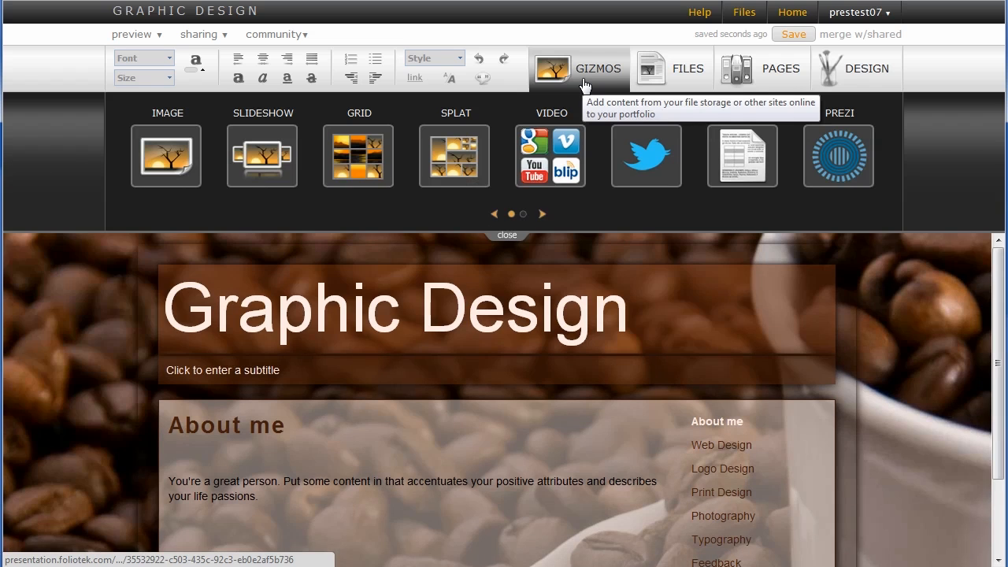
pyautogui.click(579, 69)
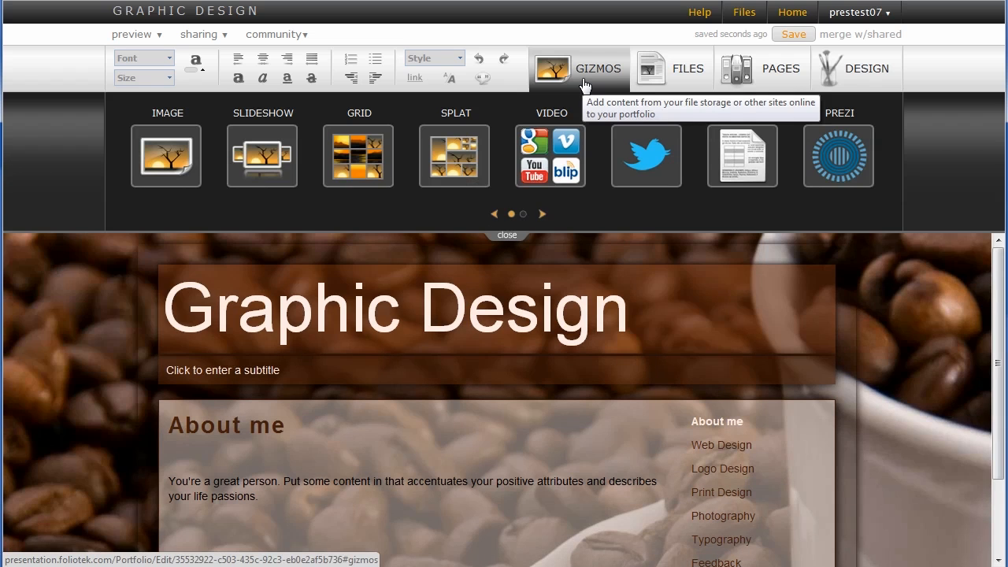
pyautogui.click(522, 214)
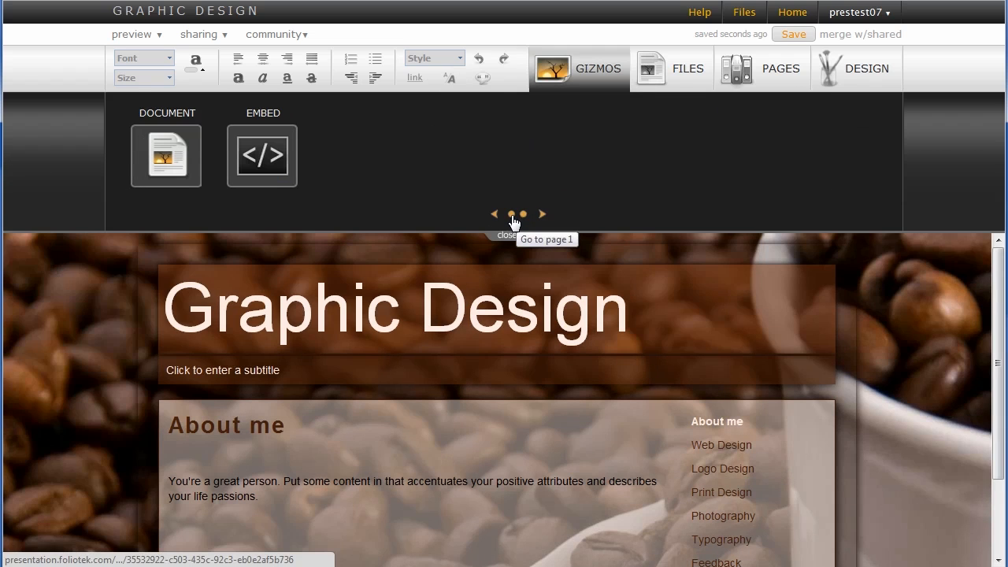
pyautogui.click(541, 214)
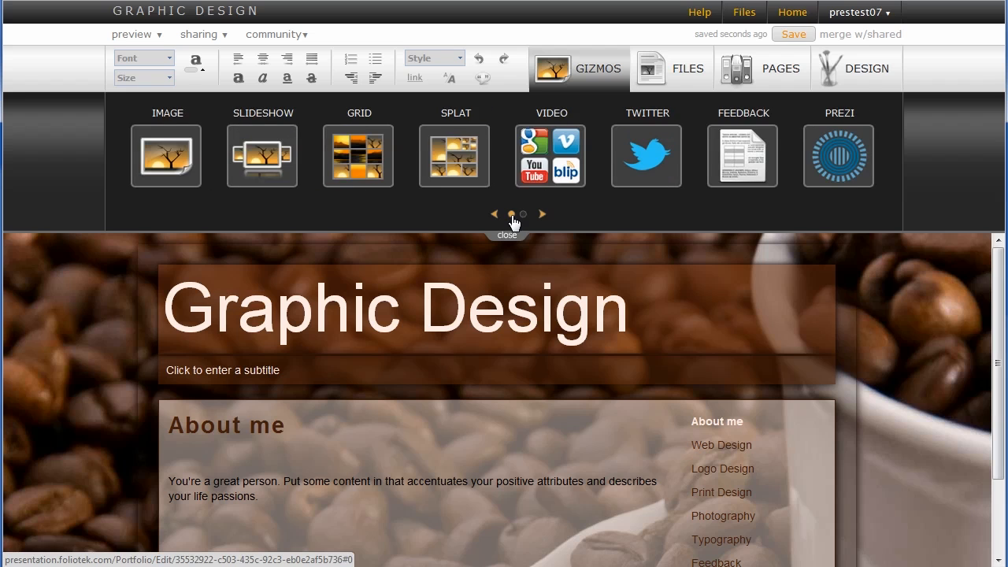
pyautogui.click(674, 68)
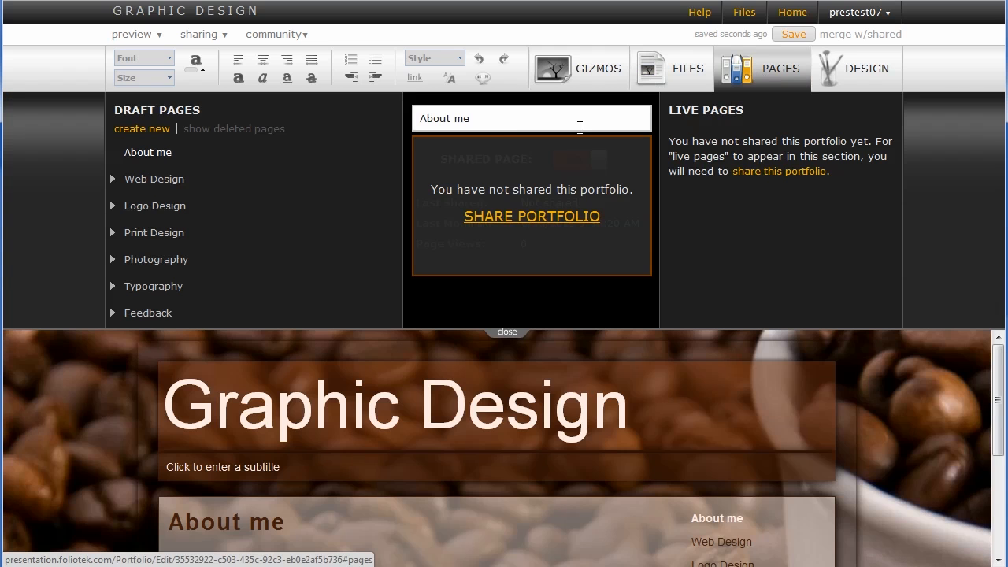
pyautogui.moveTo(154, 179)
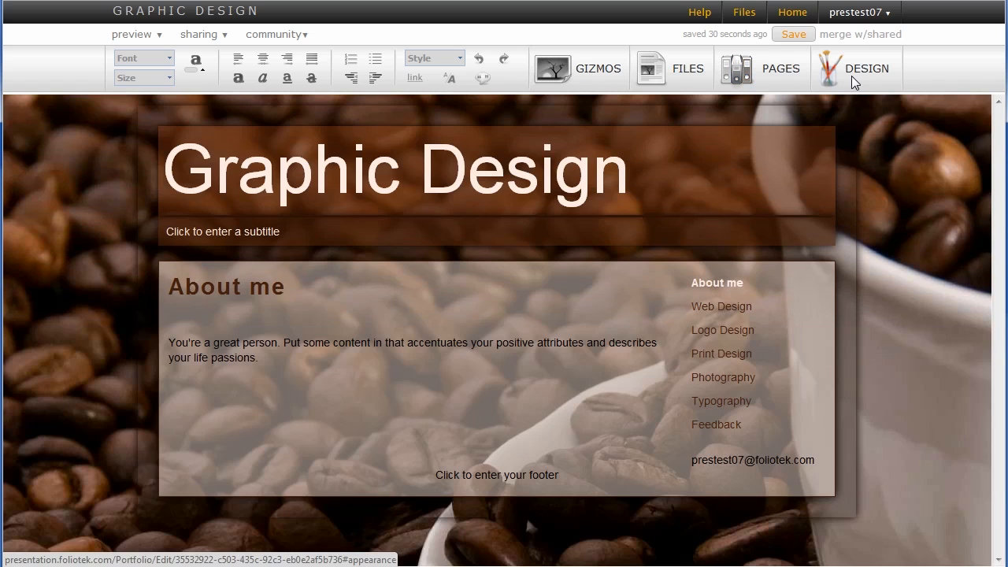
# Step: Bring up the portfolio's design style settings for site style, border and shadow
pyautogui.click(866, 68)
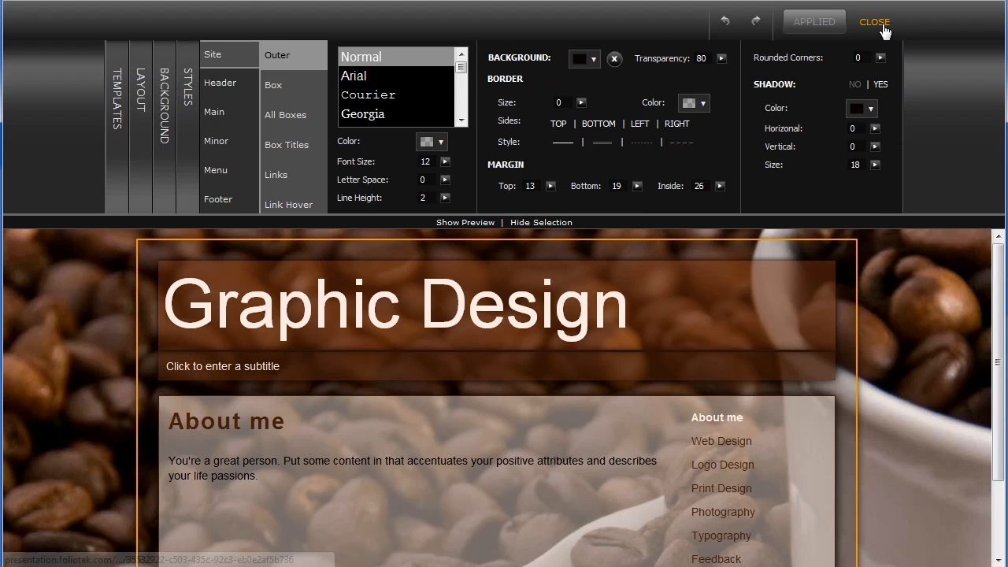
# Step: Save the Graphic Design portfolio after checking sharing options and return to Home
pyautogui.click(874, 21)
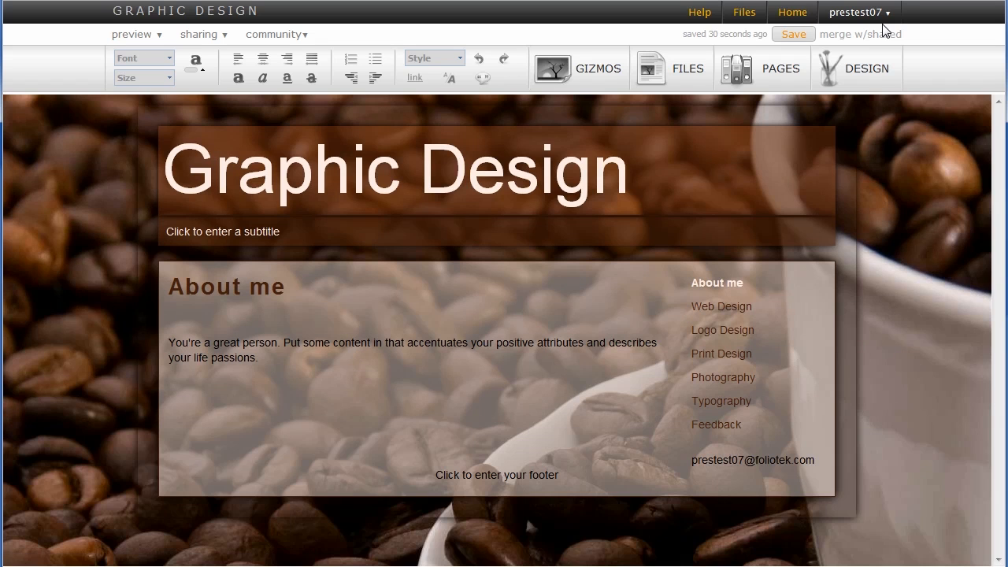
pyautogui.moveTo(133, 34)
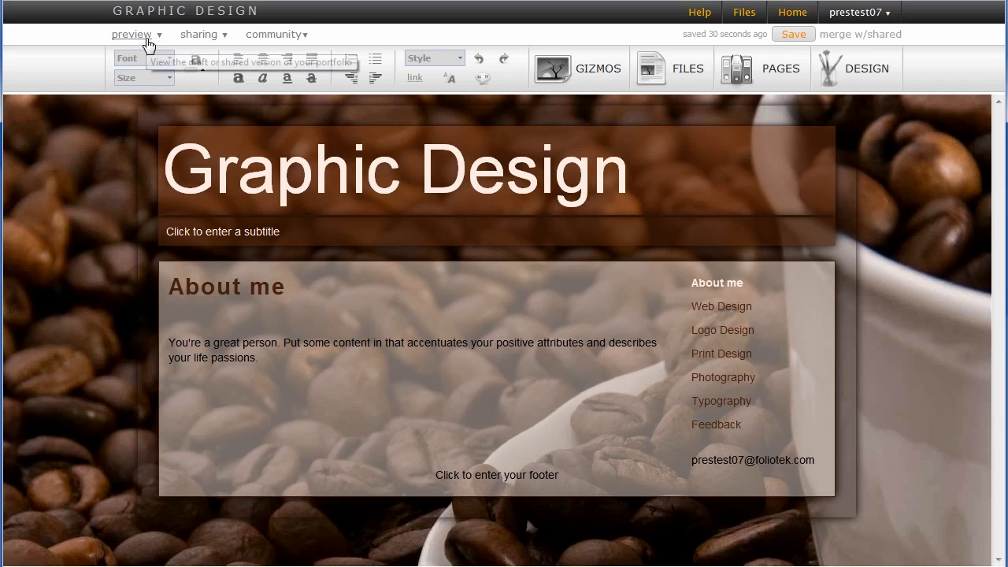
pyautogui.click(203, 34)
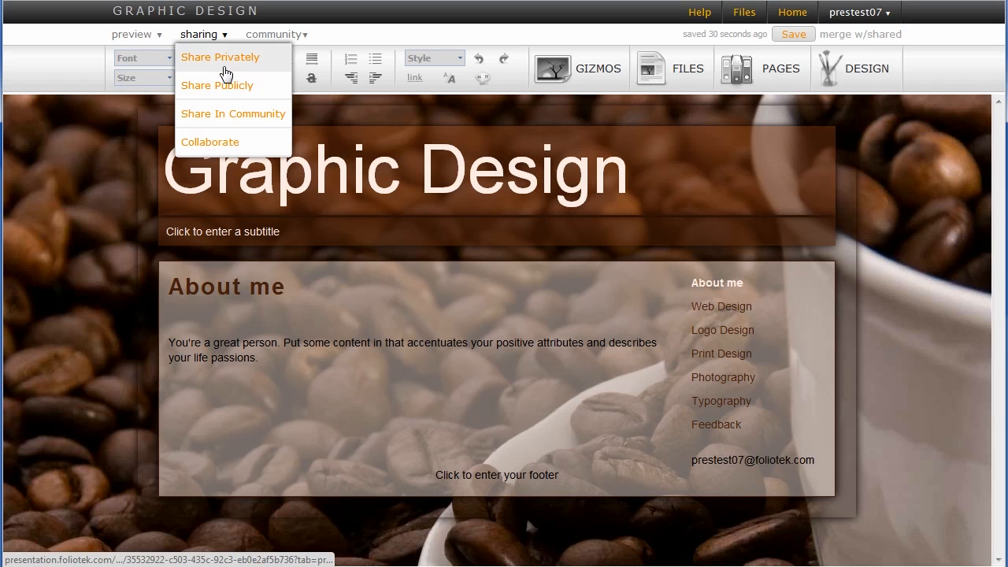
pyautogui.moveTo(220, 57)
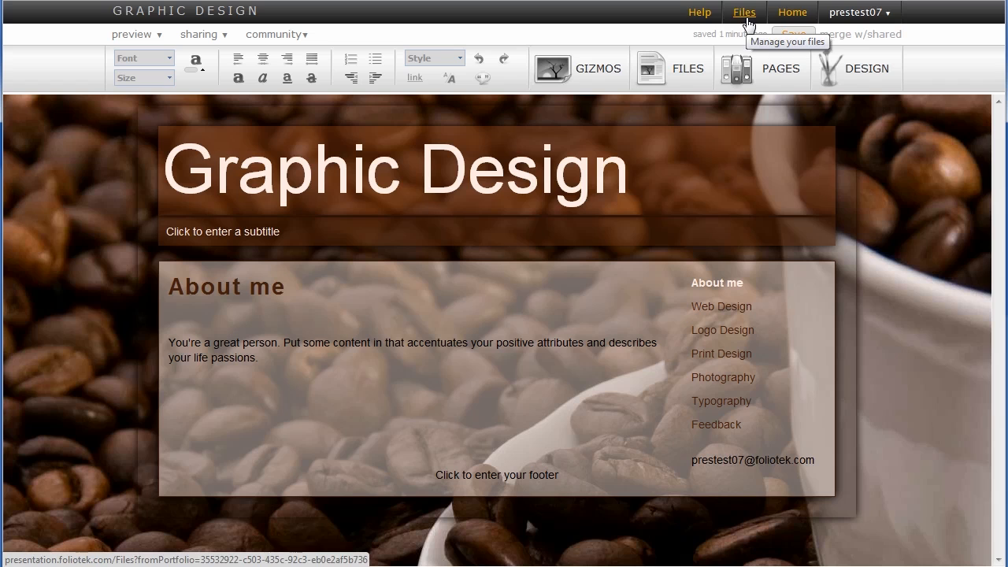
pyautogui.moveTo(698, 13)
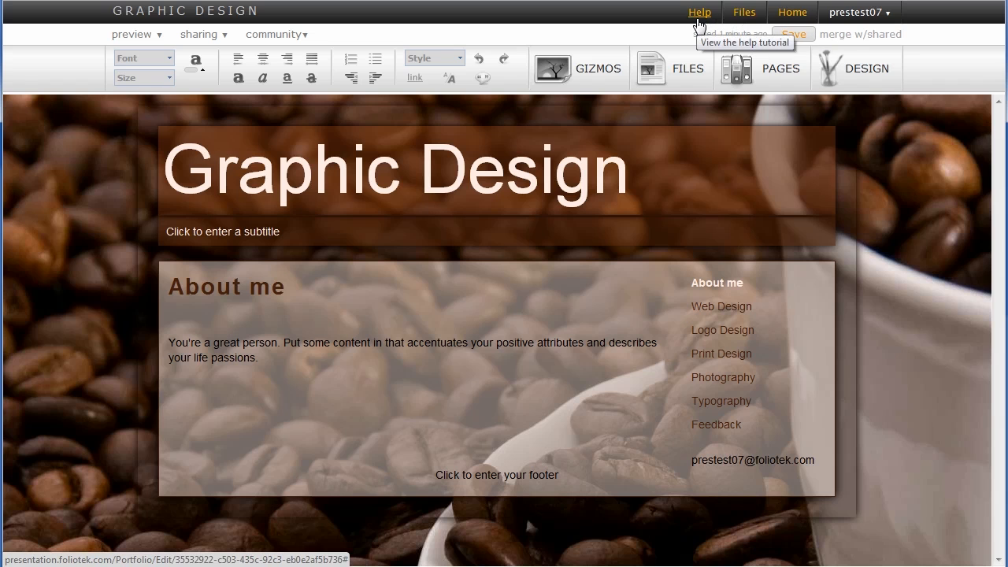
pyautogui.click(793, 33)
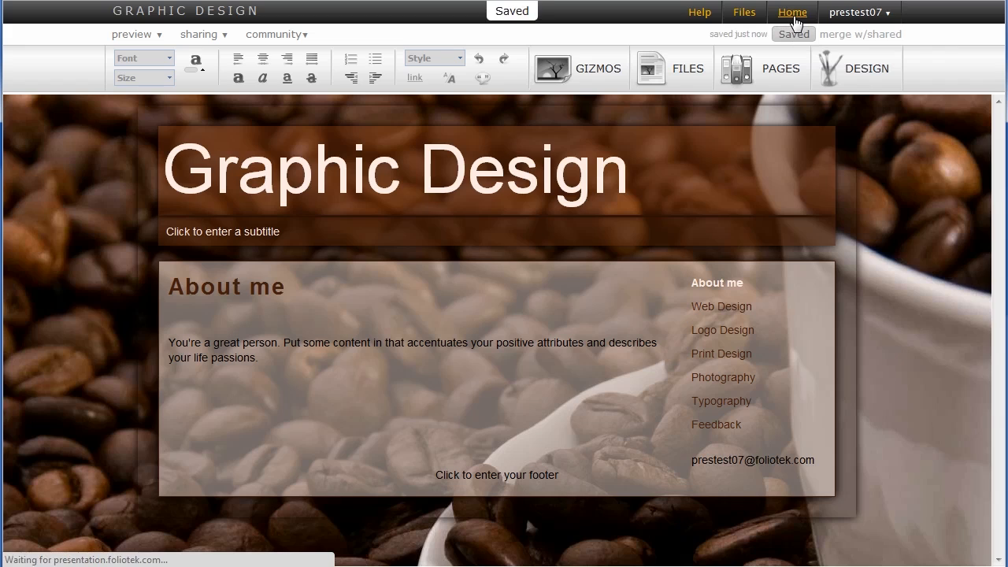
pyautogui.click(792, 12)
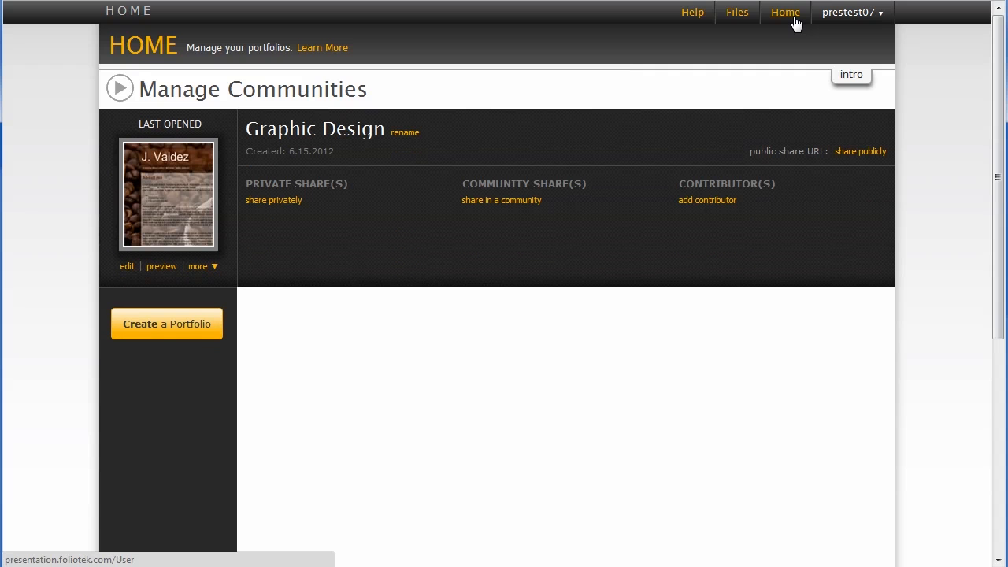